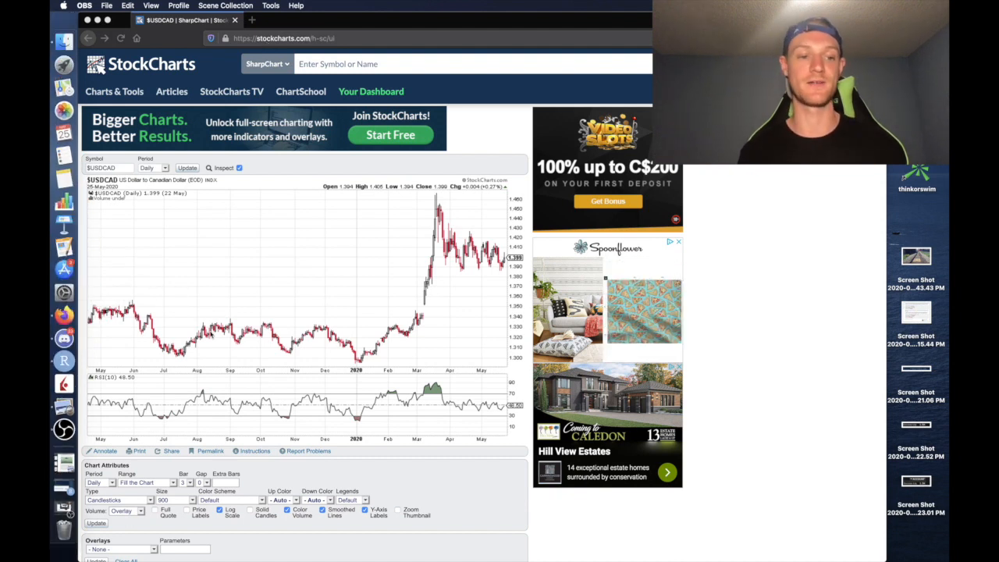
# Switch from the StockCharts USDCAD chart back to RStudio's chart.Posn plot
pyautogui.click(66, 382)
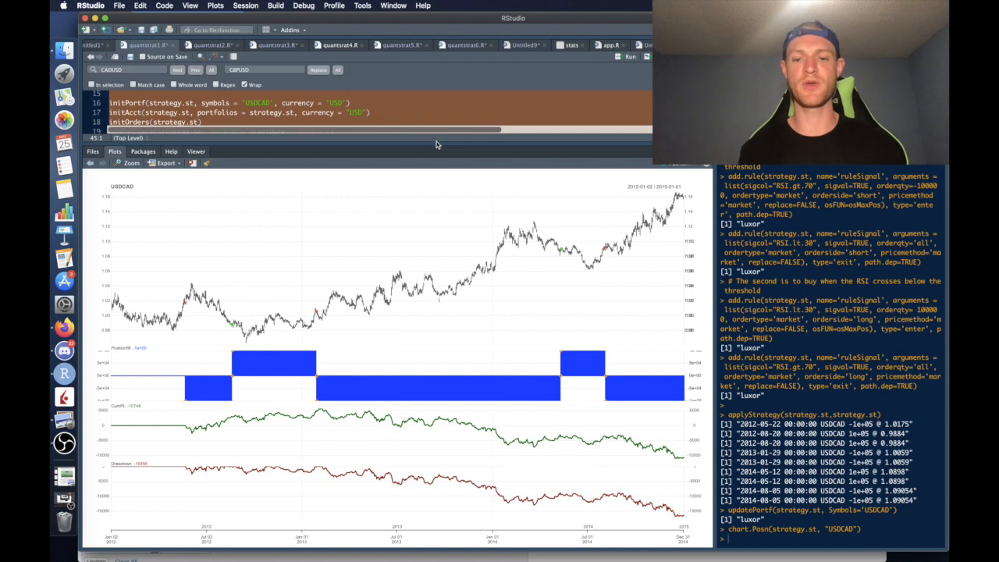
pyautogui.moveTo(251, 234)
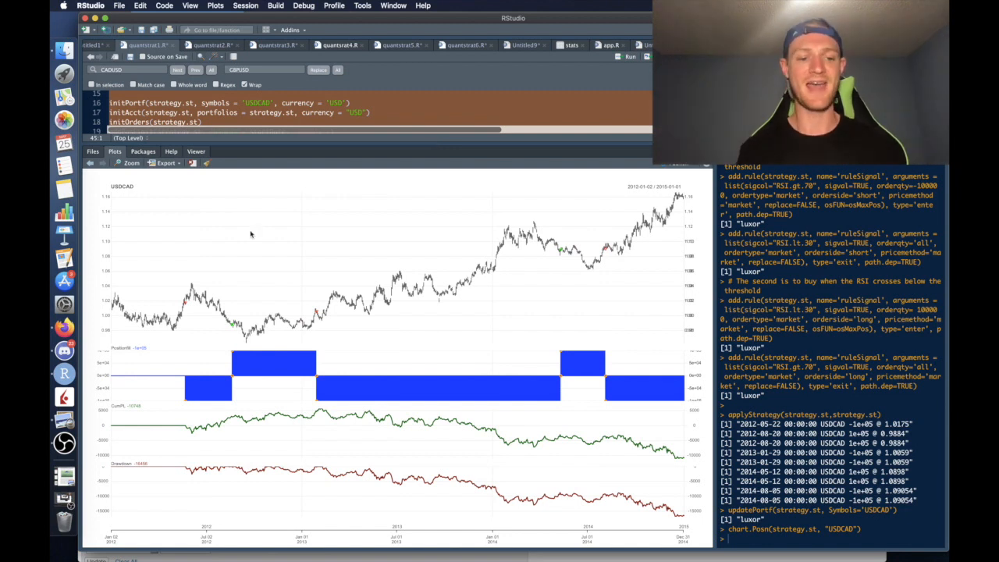
pyautogui.moveTo(658, 456)
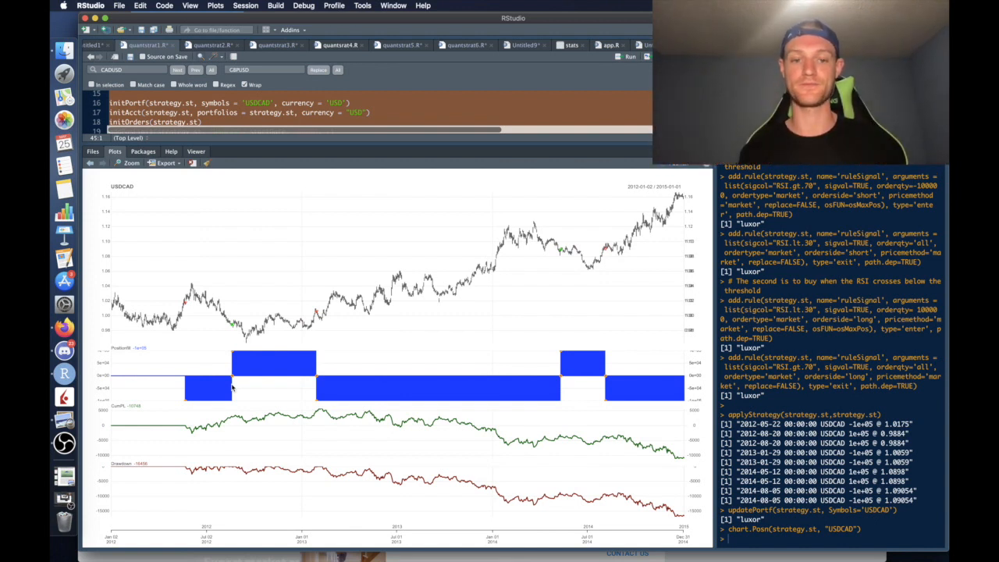
pyautogui.moveTo(401, 346)
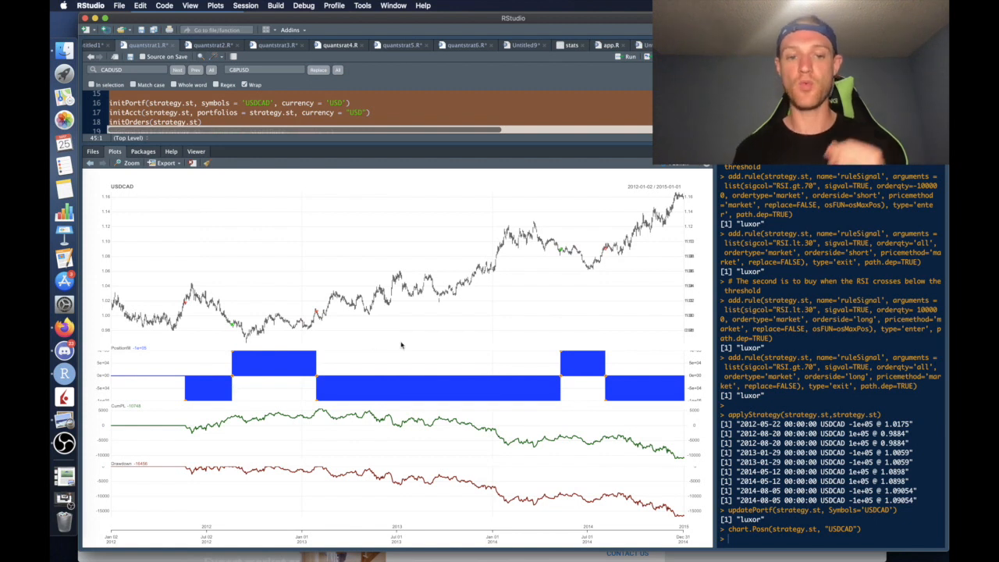
pyautogui.moveTo(559, 265)
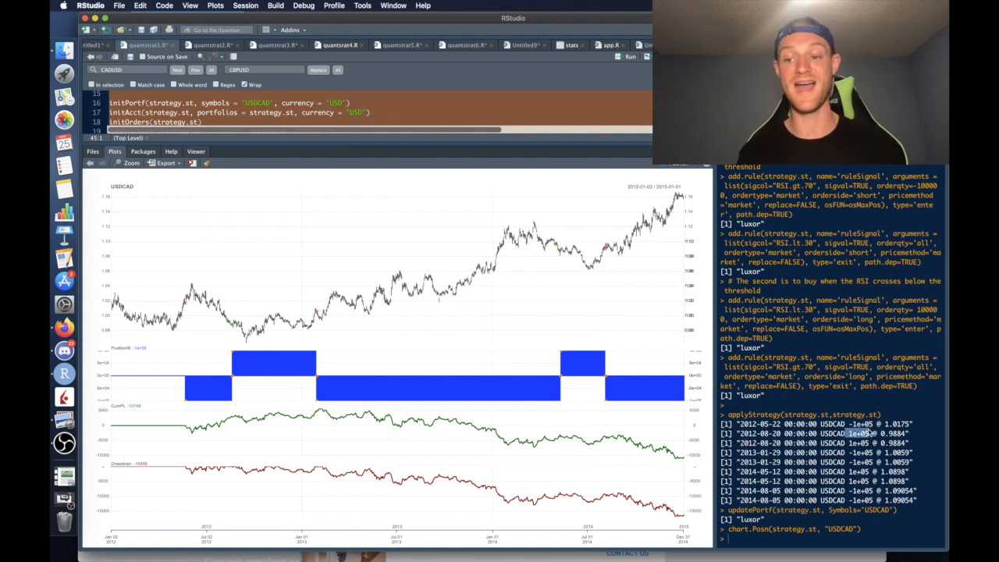
pyautogui.moveTo(905, 428)
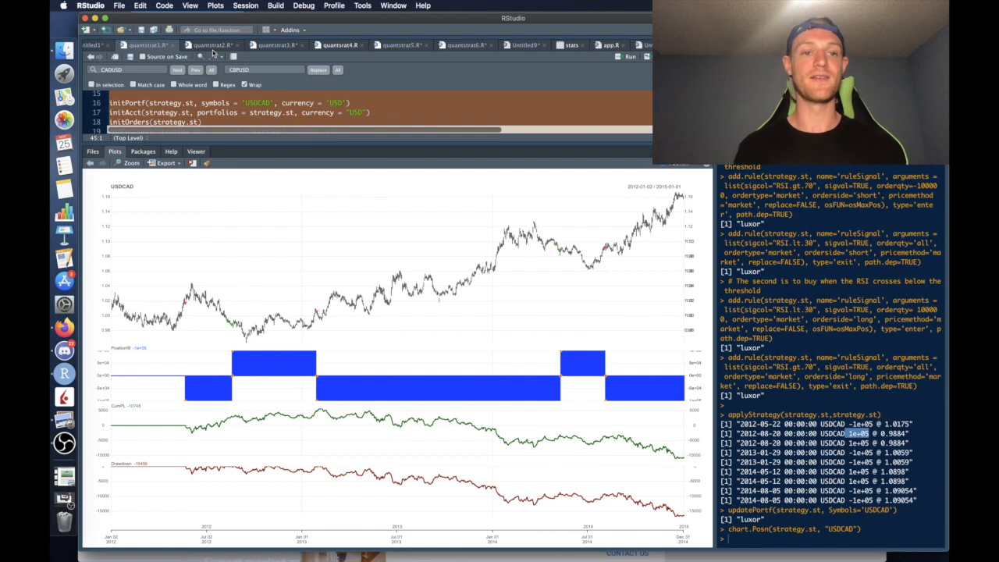
# Bring the add.distribution code for the RSI n parameter into view in the editor
pyautogui.click(211, 44)
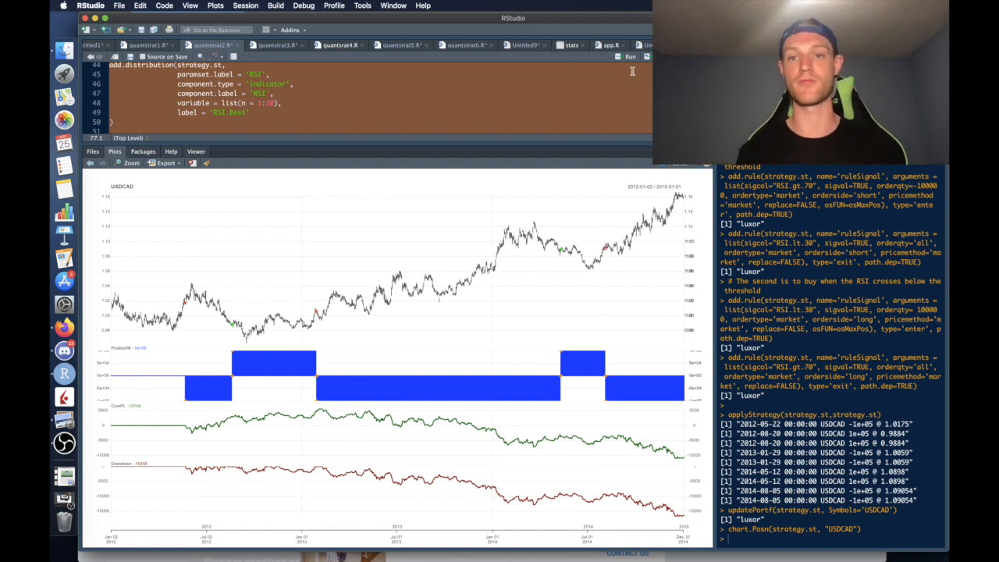
# Run the ggplot scatter of net trading P&L against RSI lookback period
pyautogui.click(629, 56)
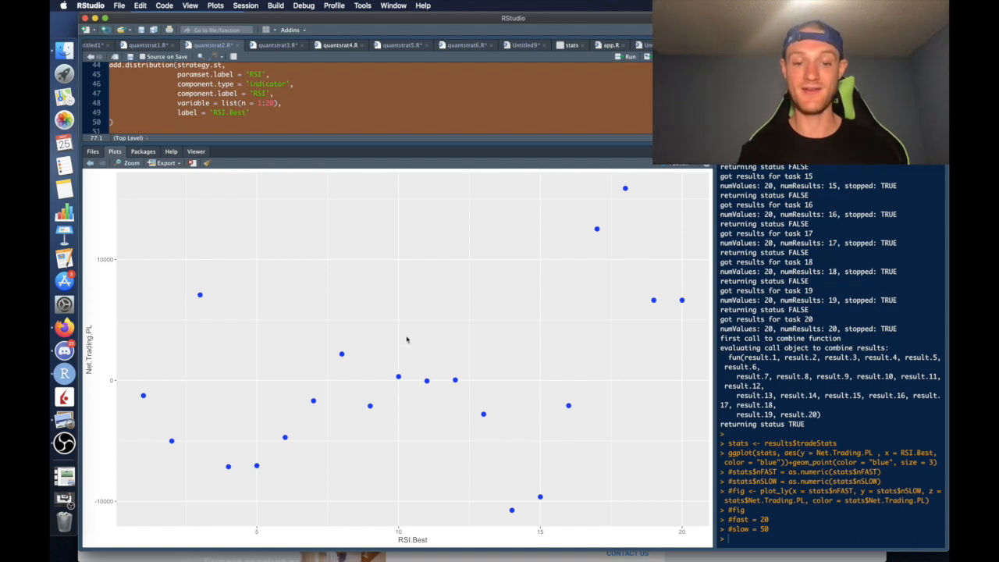
pyautogui.moveTo(398, 381)
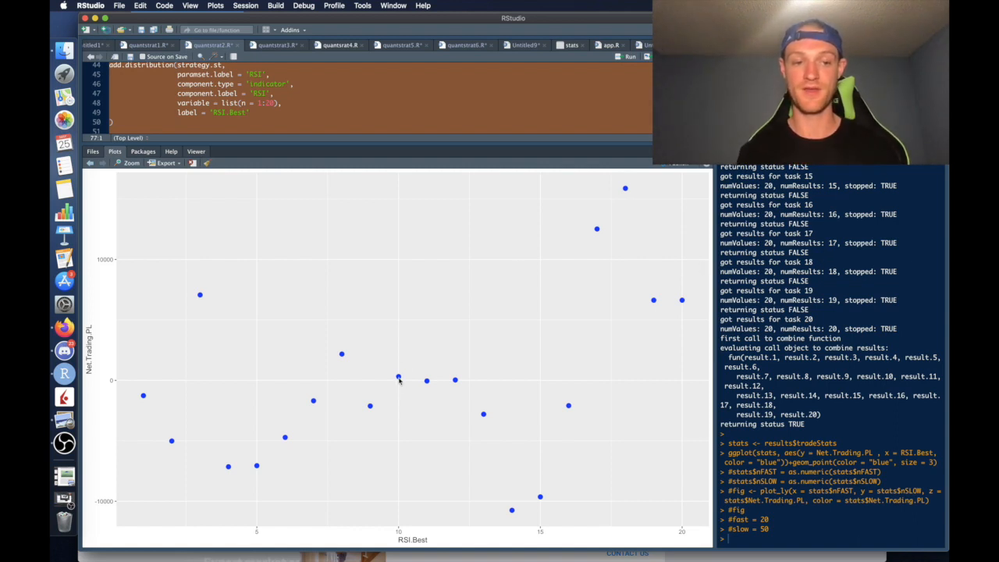
pyautogui.moveTo(163, 375)
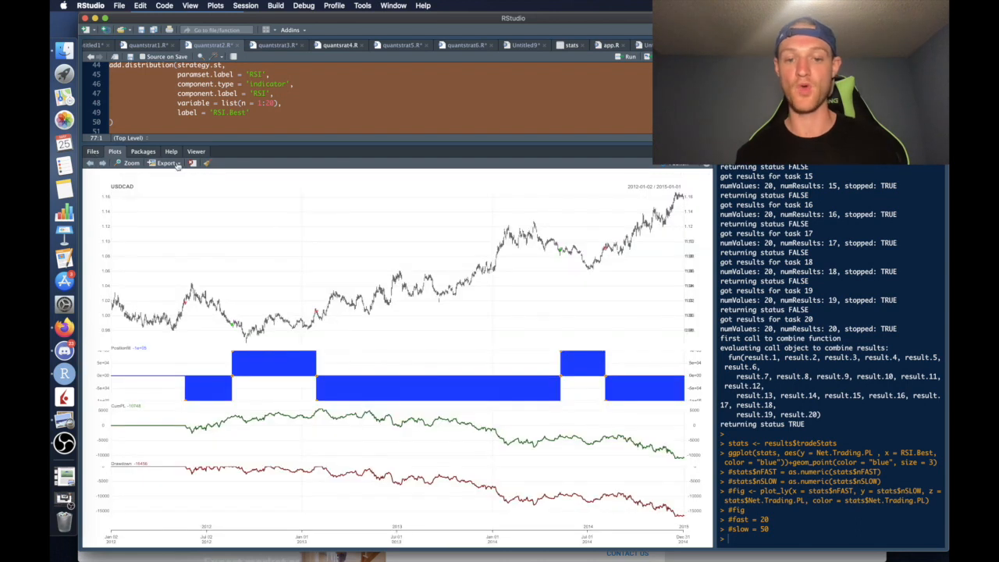
pyautogui.moveTo(337, 325)
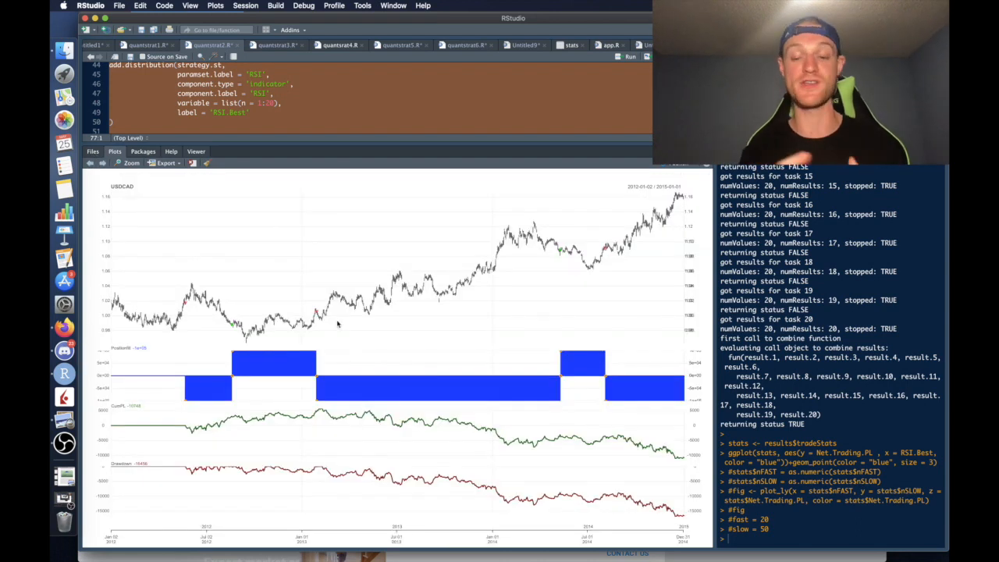
pyautogui.moveTo(708, 487)
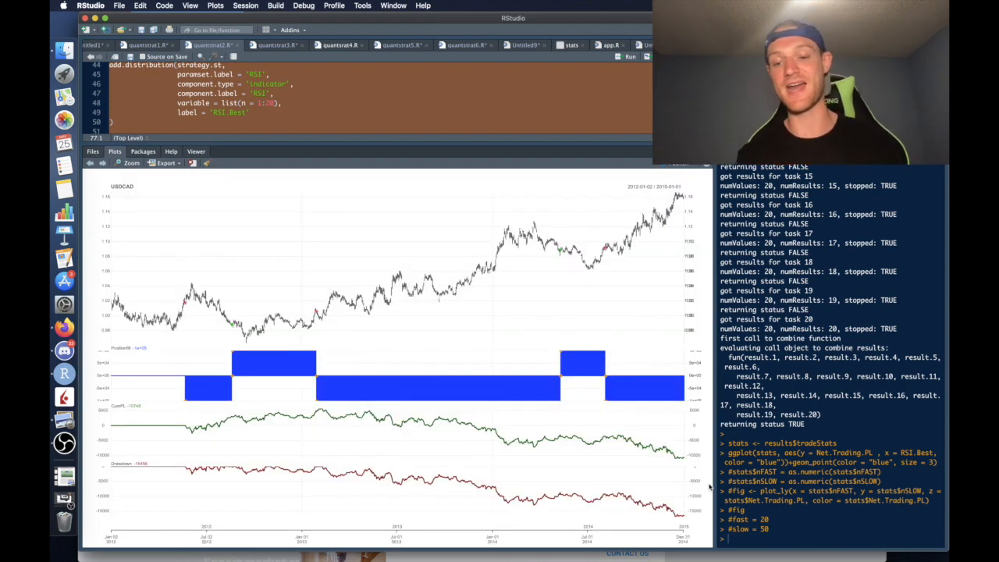
pyautogui.moveTo(687, 467)
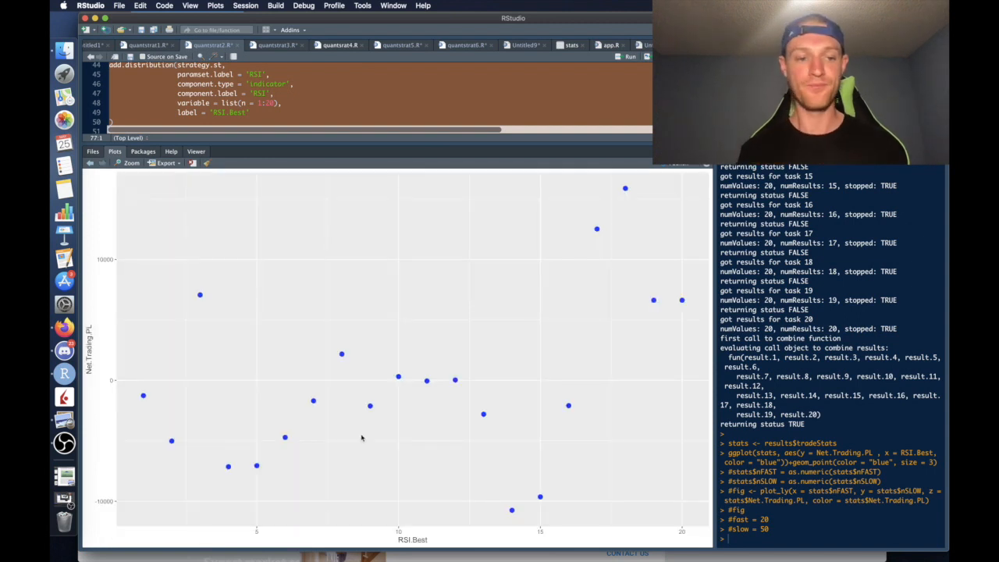
pyautogui.moveTo(374, 354)
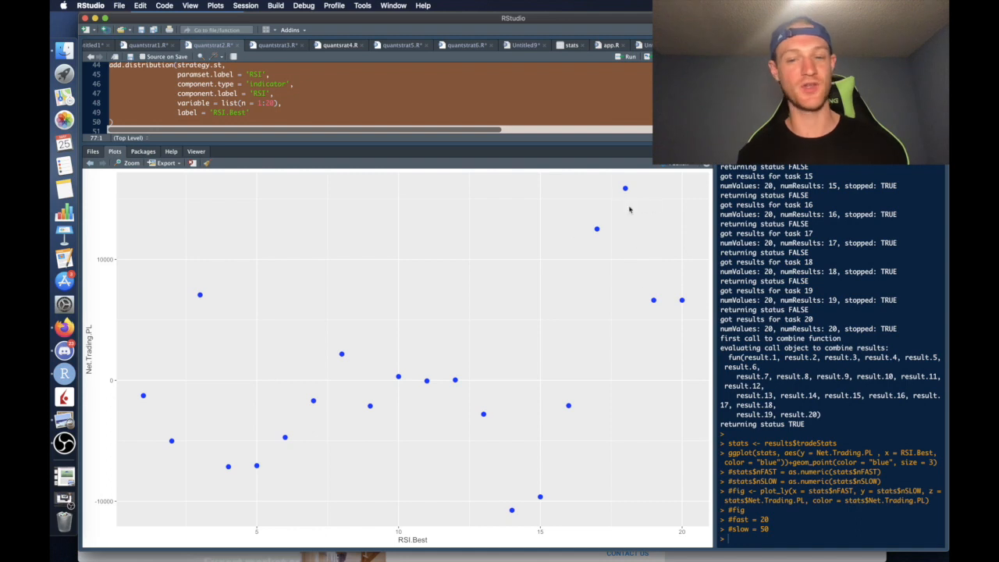
pyautogui.moveTo(658, 227)
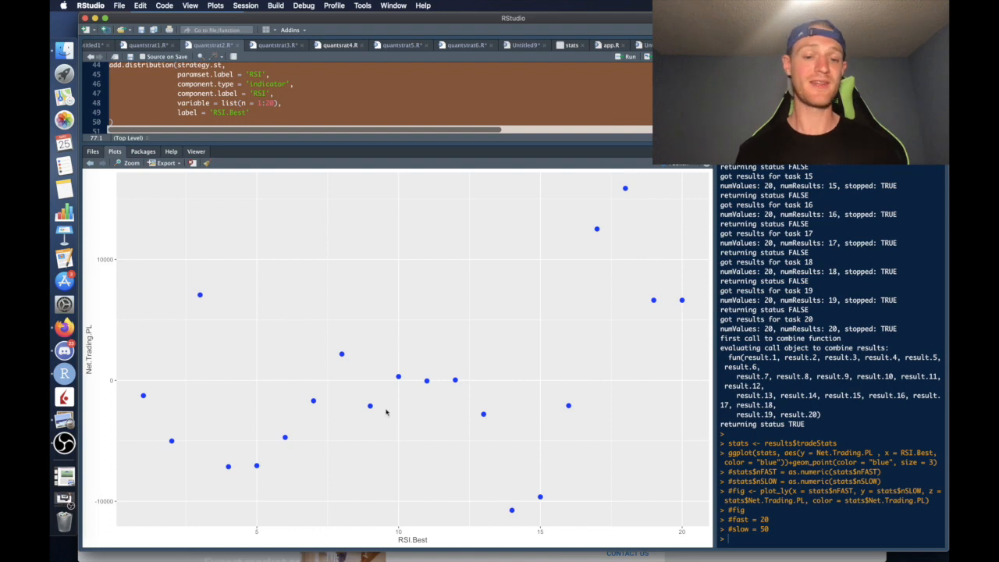
pyautogui.moveTo(117, 368)
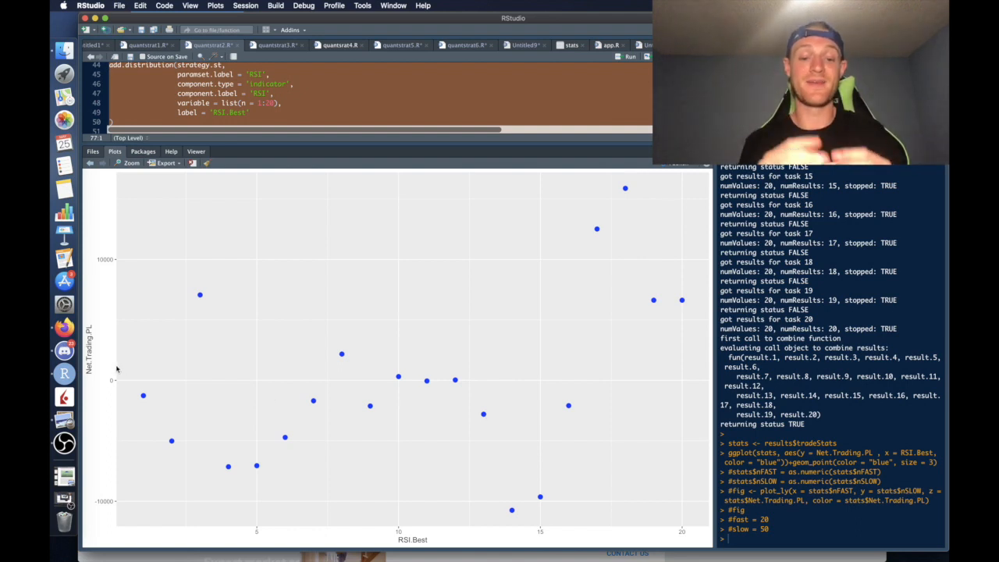
pyautogui.moveTo(211, 392)
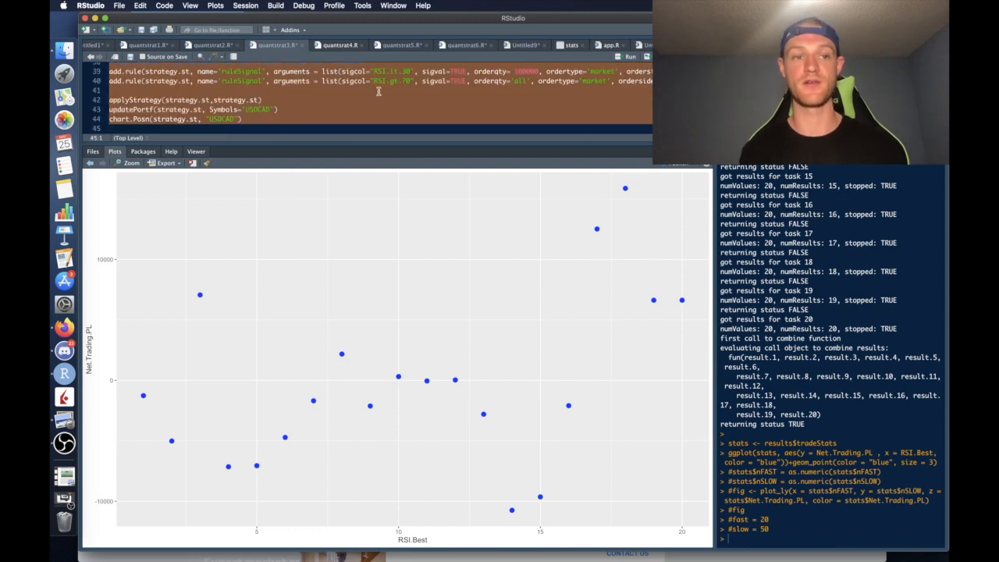
# Run add.rule, applyStrategy, updatePortf and chart.Posn for the USDCAD RSI backtest
pyautogui.click(631, 56)
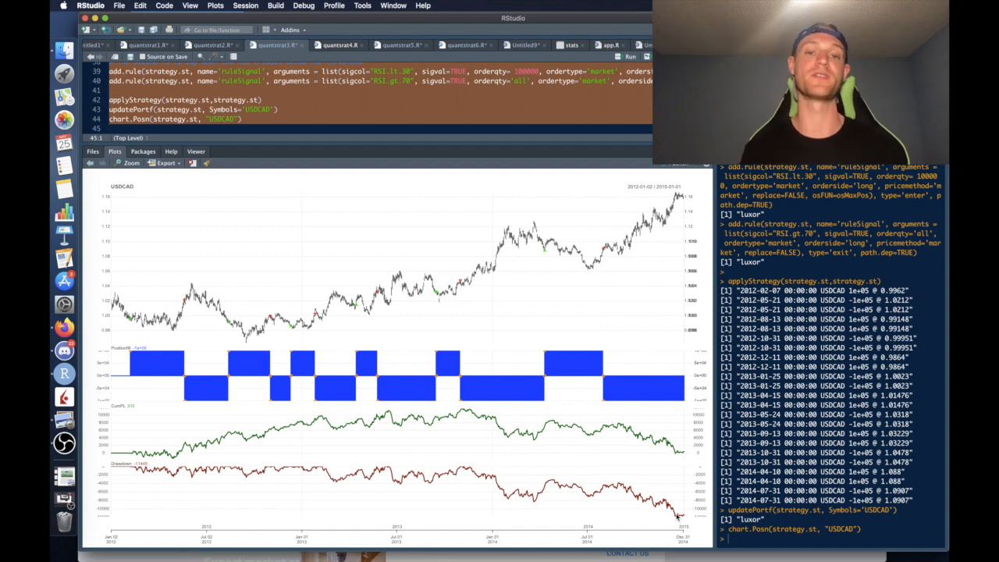
# Run chart.ME with type 'MAE' and percent scale to plot USDCAD trade excursions
pyautogui.click(338, 44)
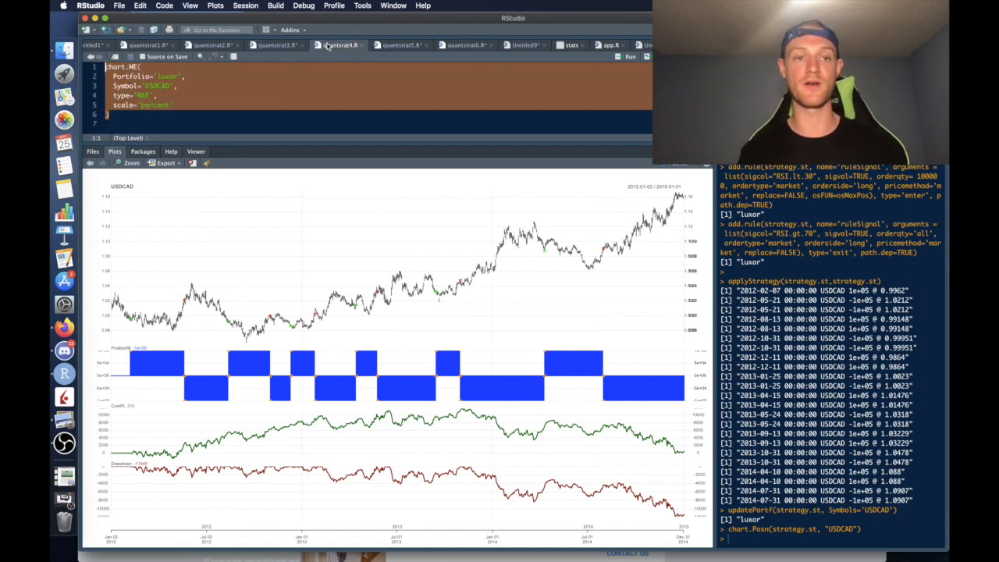
pyautogui.click(629, 56)
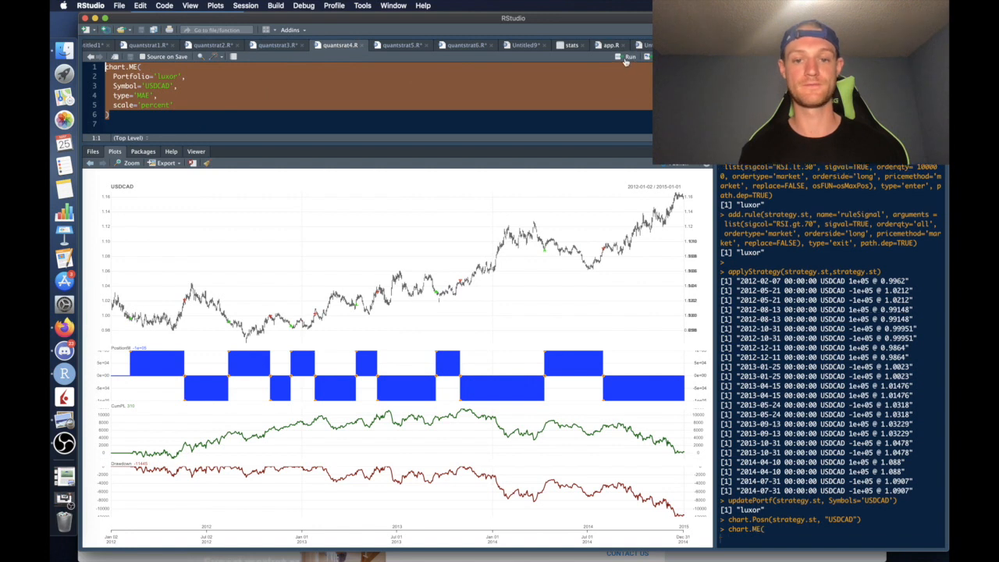
pyautogui.click(629, 56)
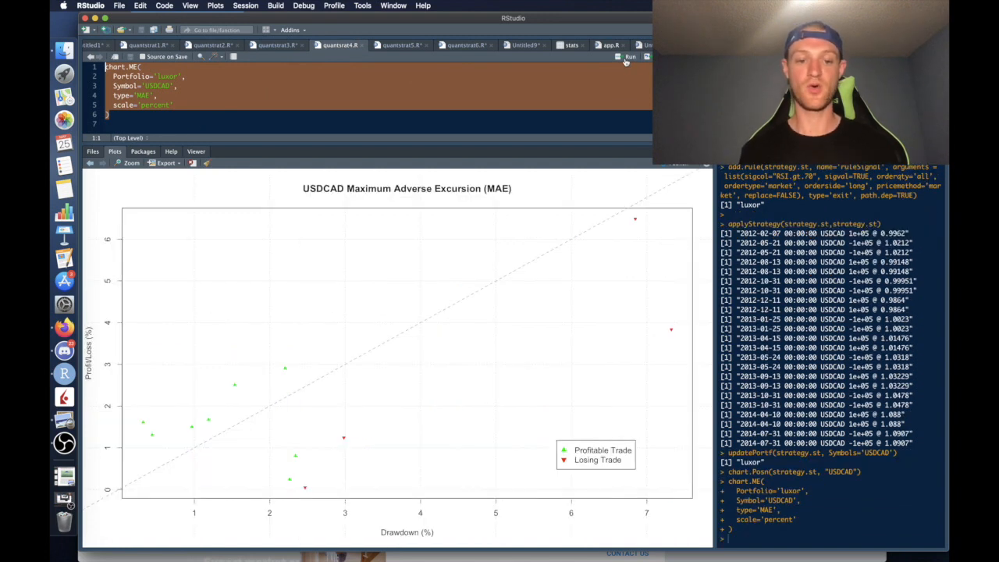
pyautogui.moveTo(524, 144)
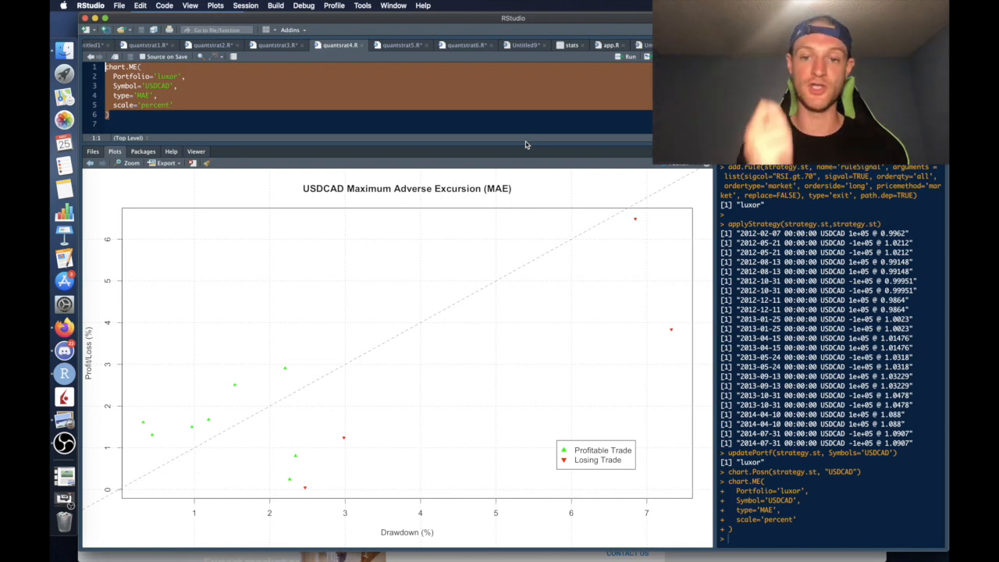
pyautogui.moveTo(476, 228)
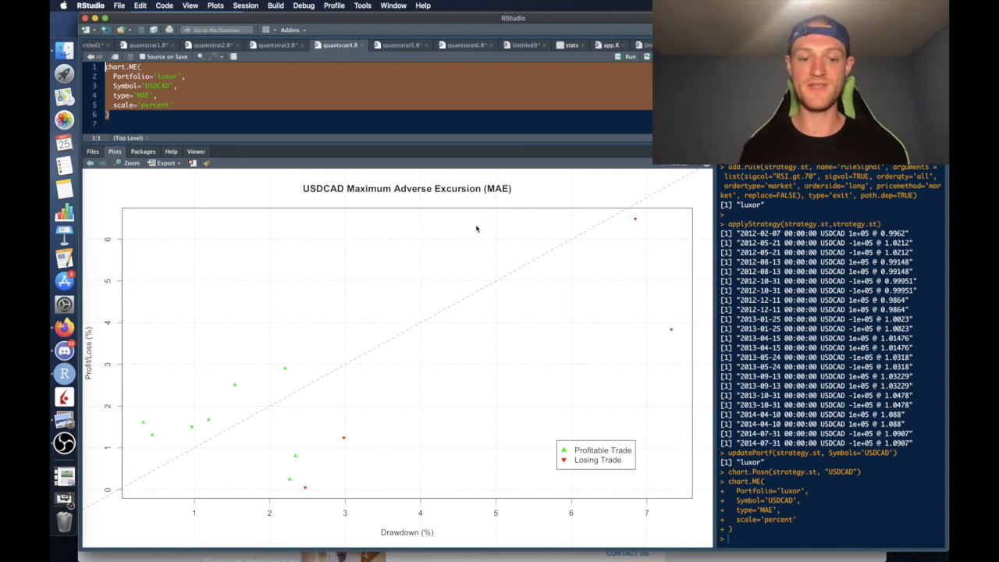
pyautogui.moveTo(348, 368)
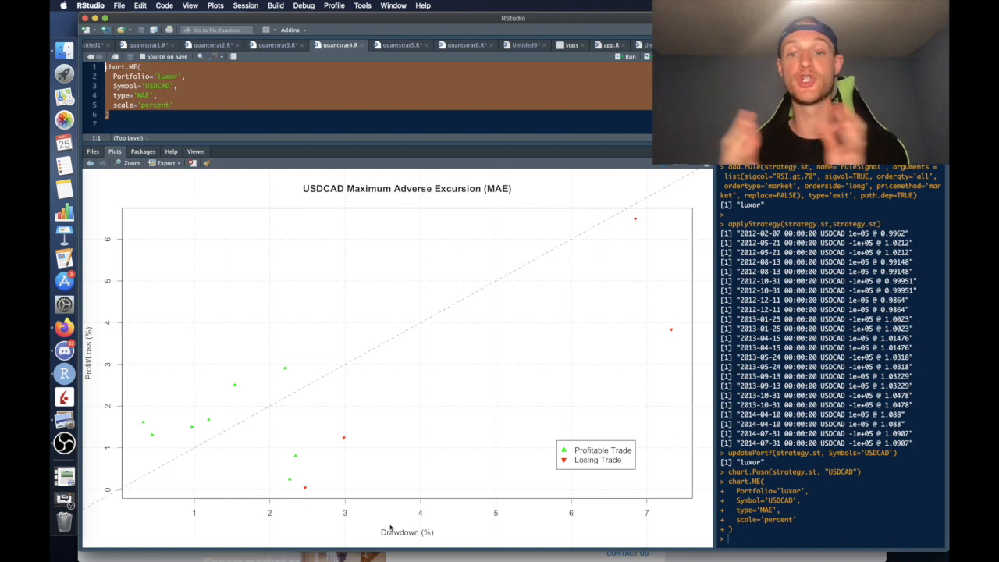
pyautogui.moveTo(493, 538)
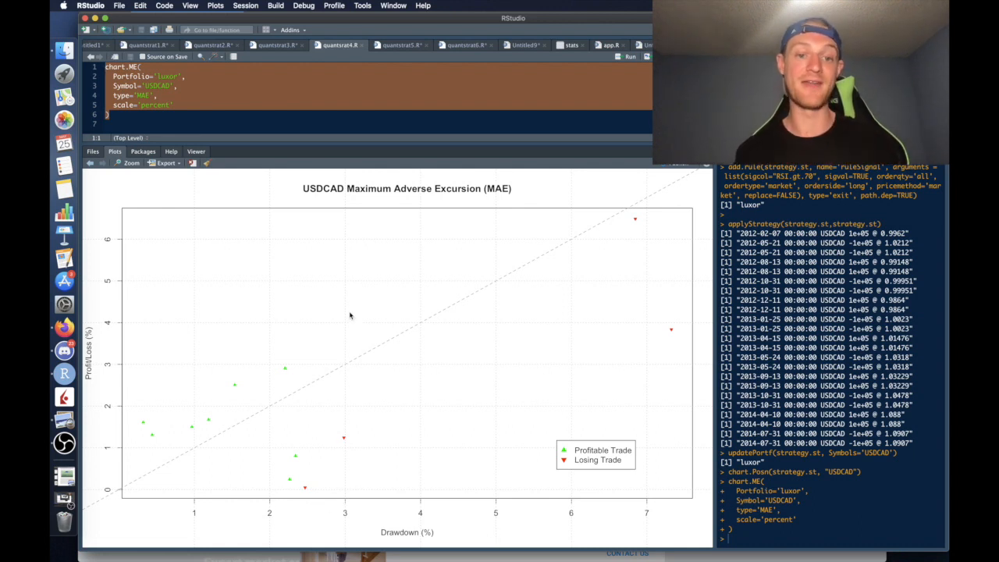
pyautogui.moveTo(347, 284)
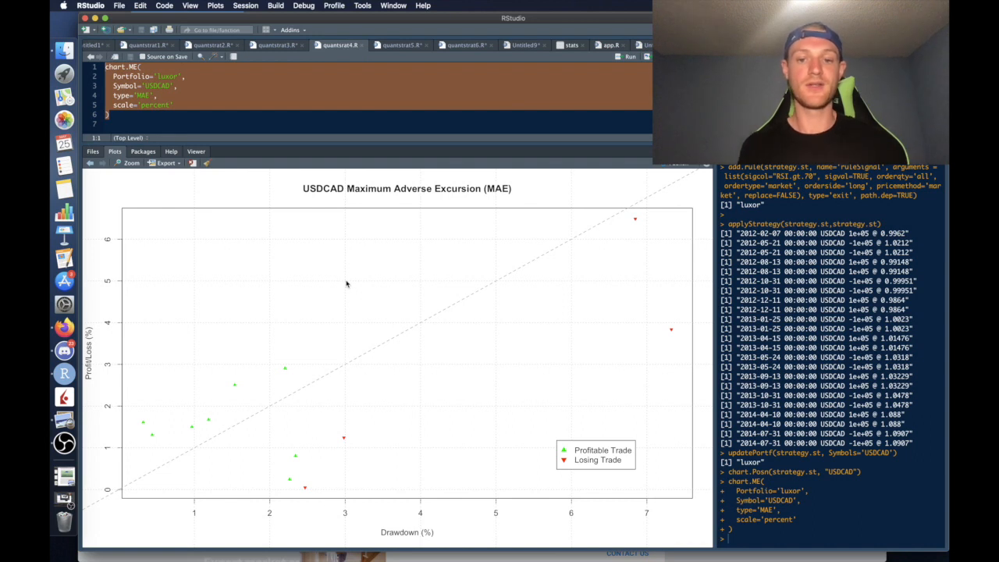
pyautogui.moveTo(331, 325)
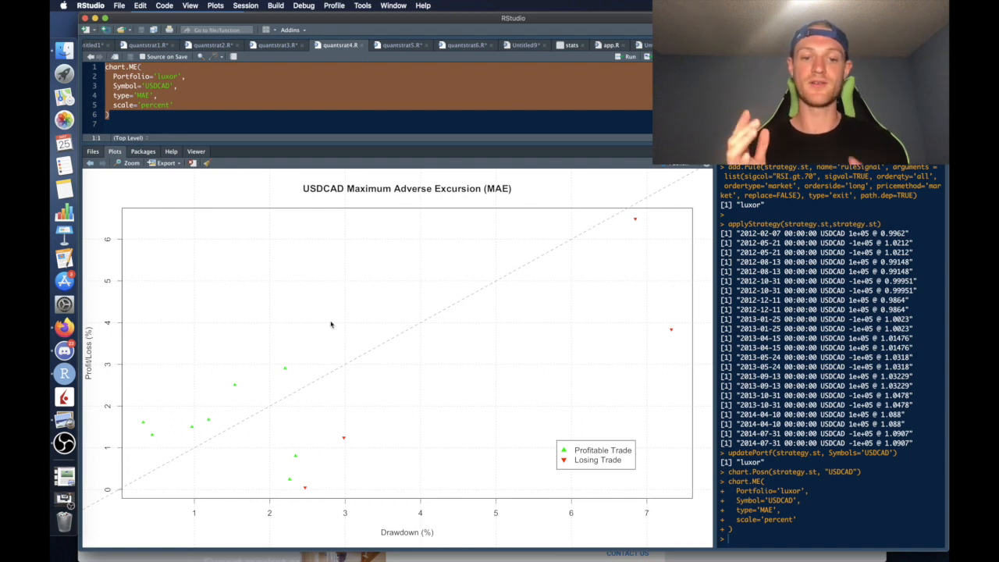
pyautogui.moveTo(334, 331)
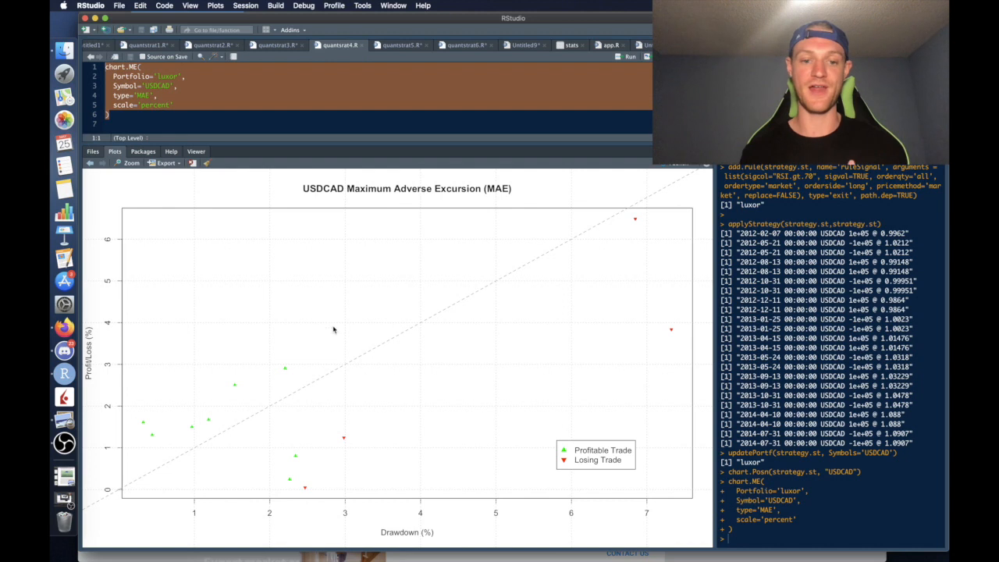
pyautogui.moveTo(644, 275)
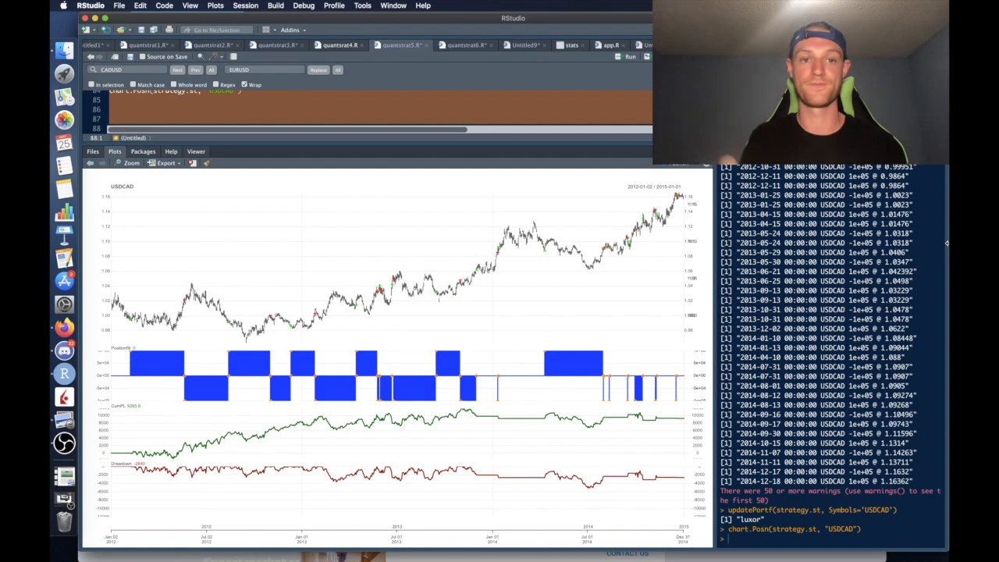
# Switch to the opening script that loads quantmod and downloads USDCAD data
pyautogui.click(462, 44)
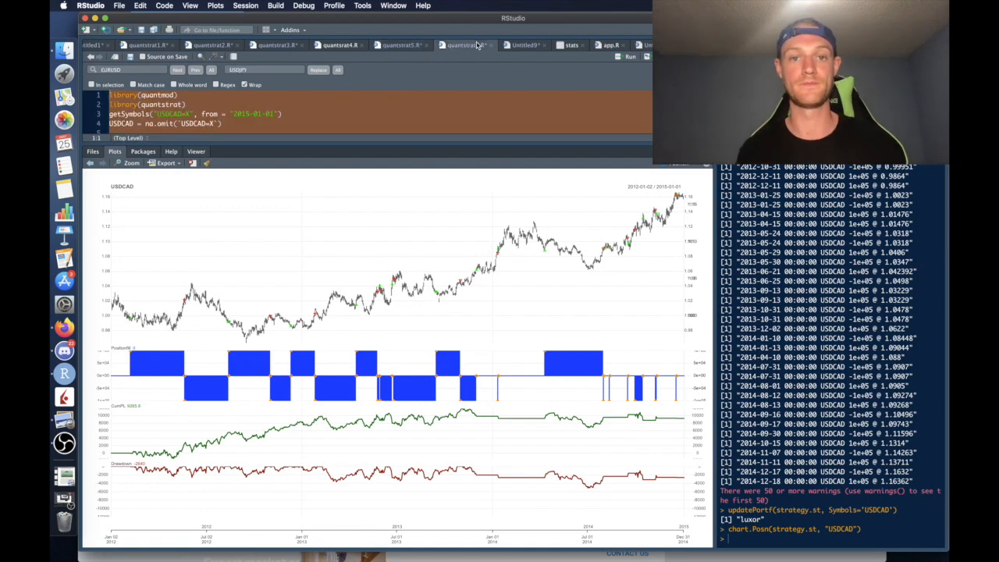